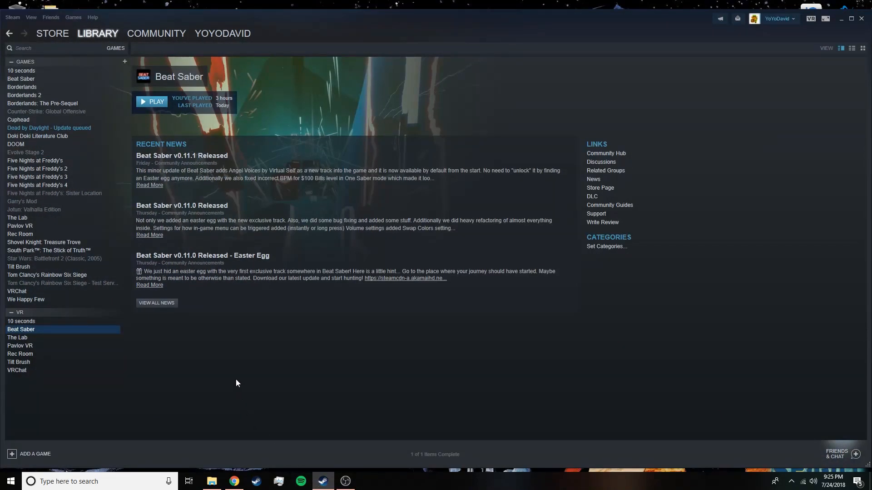
{"action": "mouse_move", "coordinate": [187, 165]}
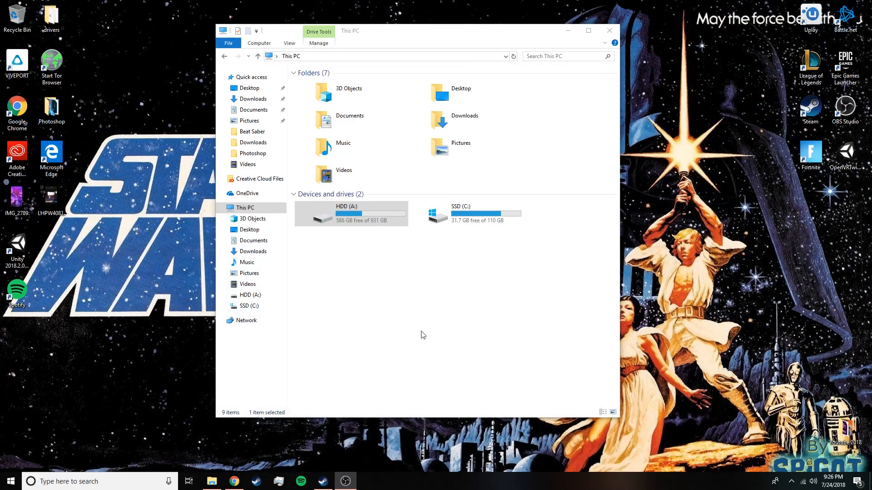
{"action": "mouse_move", "coordinate": [505, 296]}
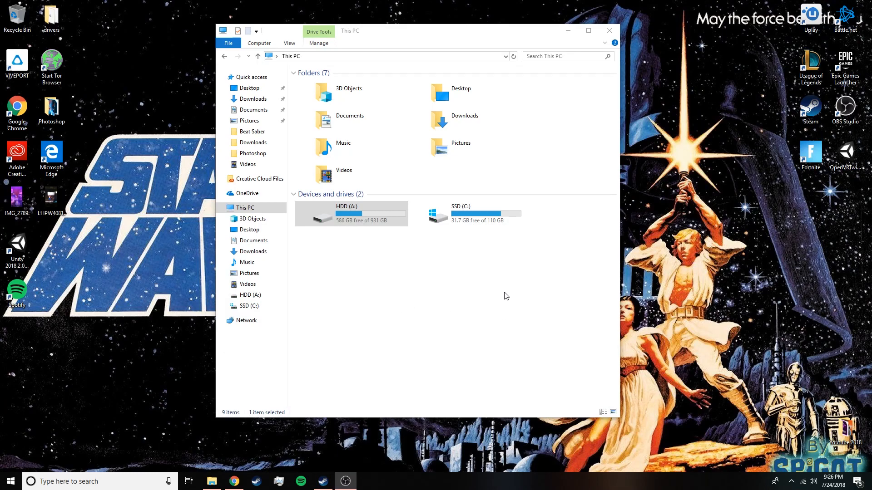
{"action": "mouse_move", "coordinate": [364, 301]}
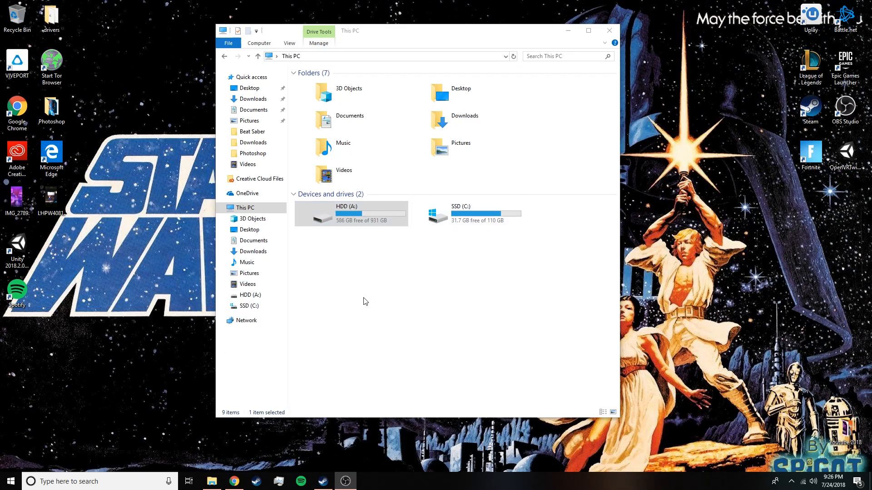
- Navigate HDD (A:) > Steam > steamapps > common > Beat Saber to reach the game folder
{"action": "double_click", "coordinate": [350, 215]}
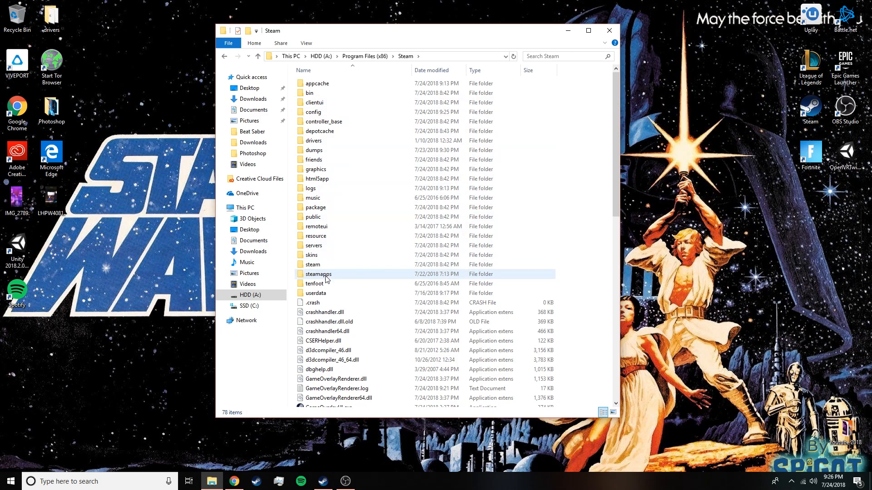
{"action": "double_click", "coordinate": [318, 274]}
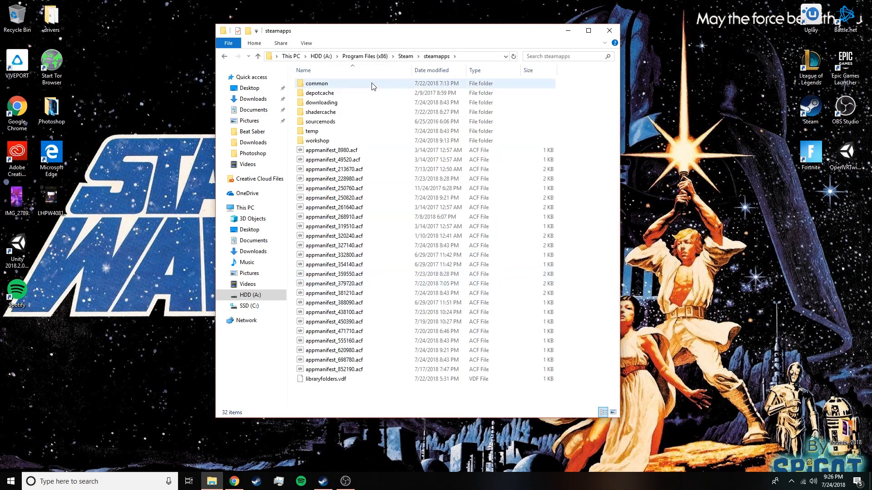
{"action": "double_click", "coordinate": [317, 83]}
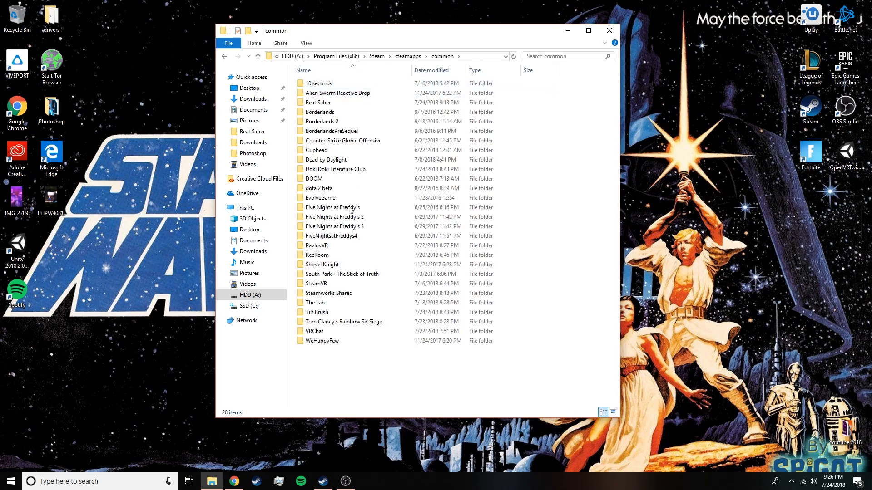
{"action": "double_click", "coordinate": [319, 102]}
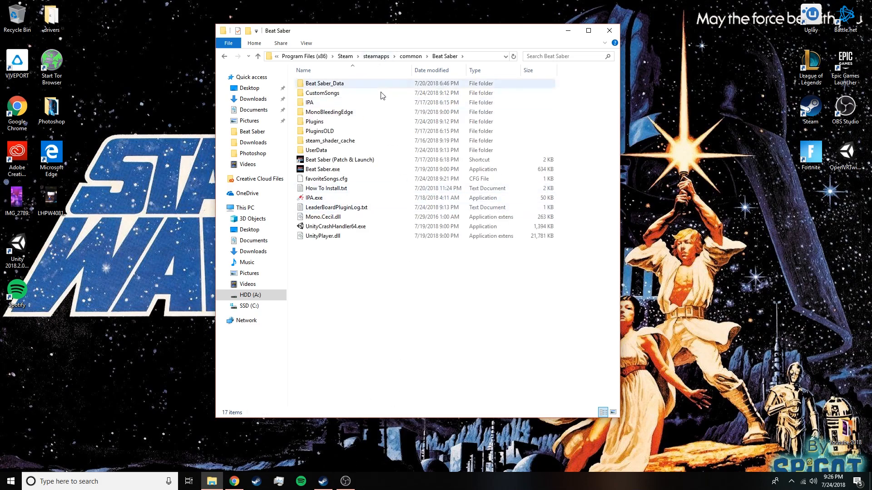
{"action": "left_click", "coordinate": [421, 288]}
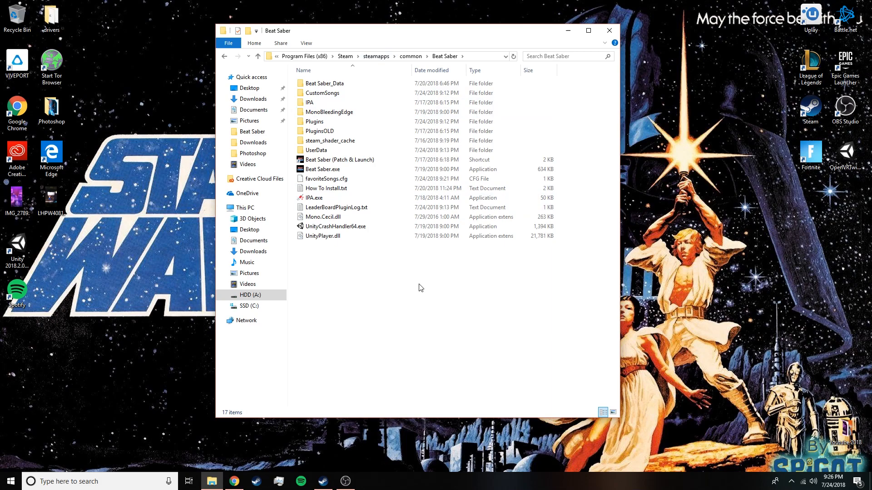
{"action": "mouse_move", "coordinate": [374, 316]}
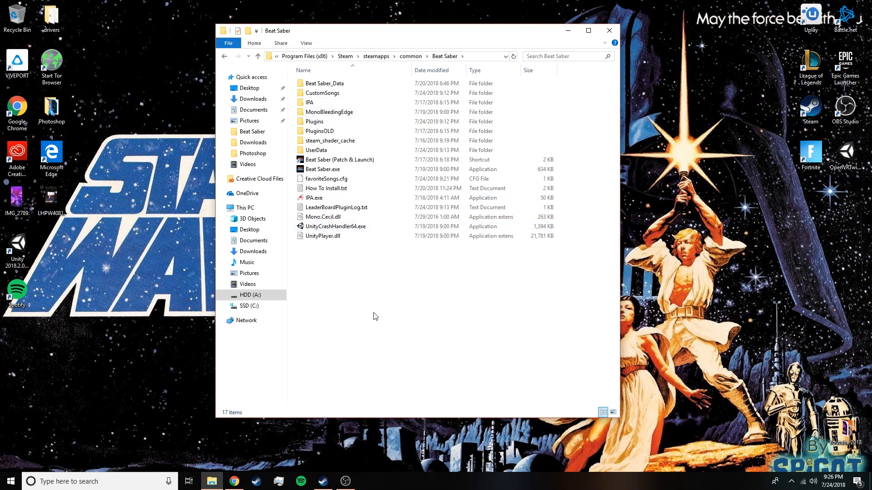
{"action": "left_click", "coordinate": [313, 120]}
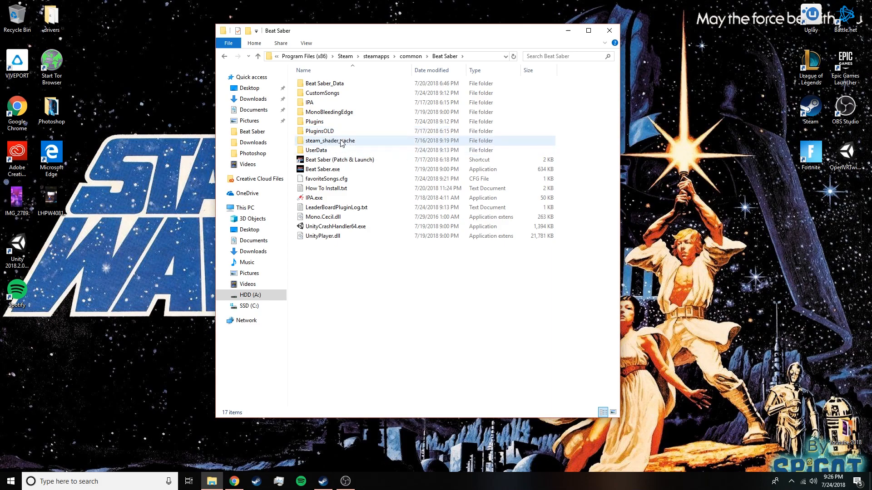
{"action": "mouse_move", "coordinate": [336, 132]}
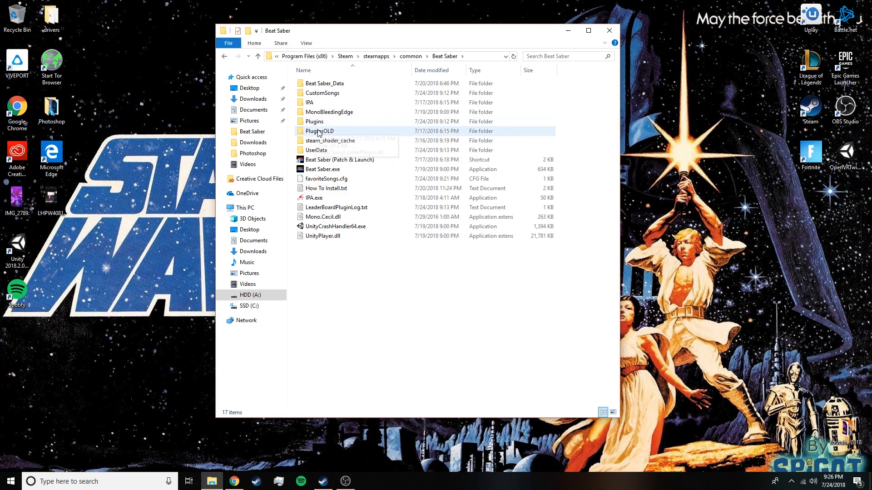
{"action": "mouse_move", "coordinate": [341, 133]}
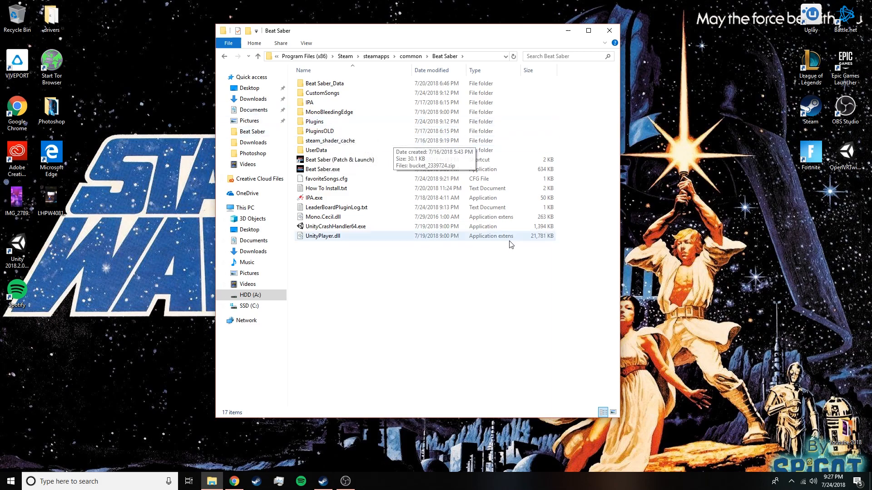
{"action": "left_click", "coordinate": [233, 481]}
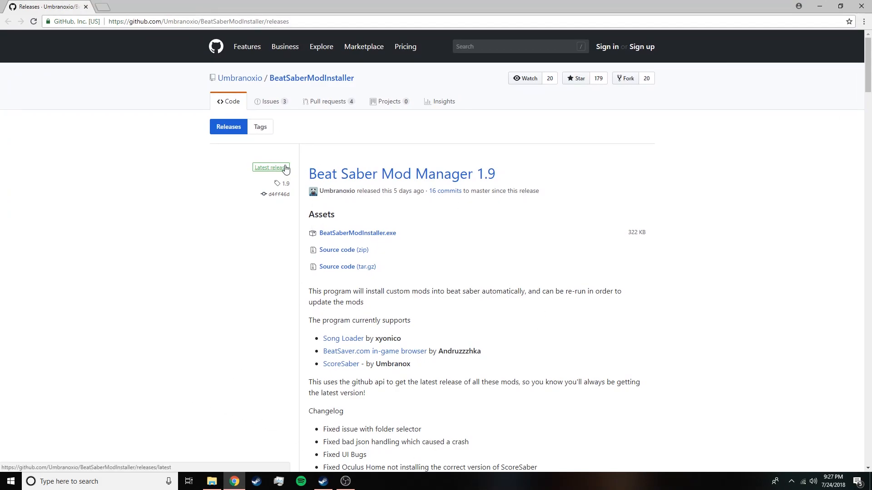
- Scroll the releases page past older Mod Installer versions 1.8 and 1.5
{"action": "scroll", "scroll_direction": "down", "scroll_amount": 3}
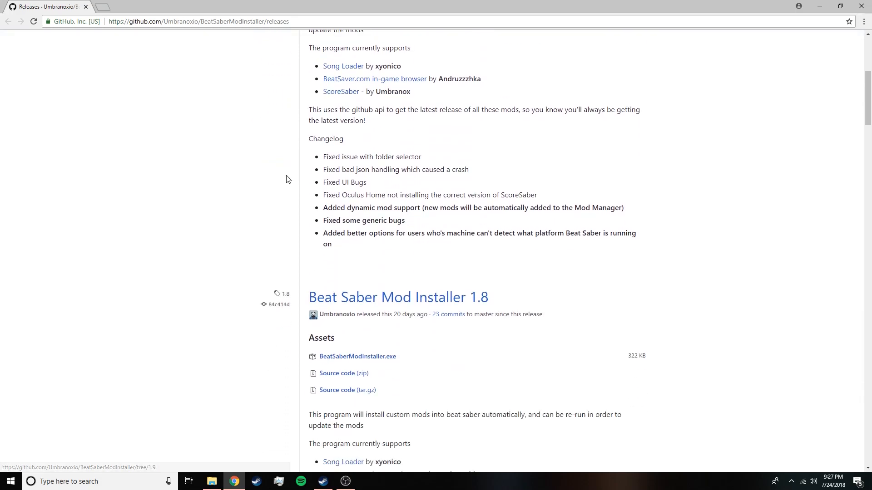
{"action": "scroll", "scroll_direction": "down", "scroll_amount": 3}
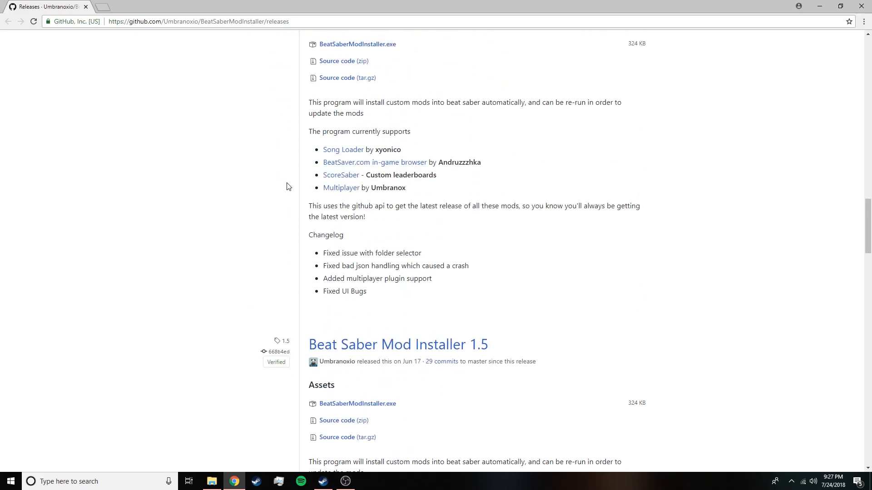
{"action": "scroll", "scroll_direction": "down", "scroll_amount": 3}
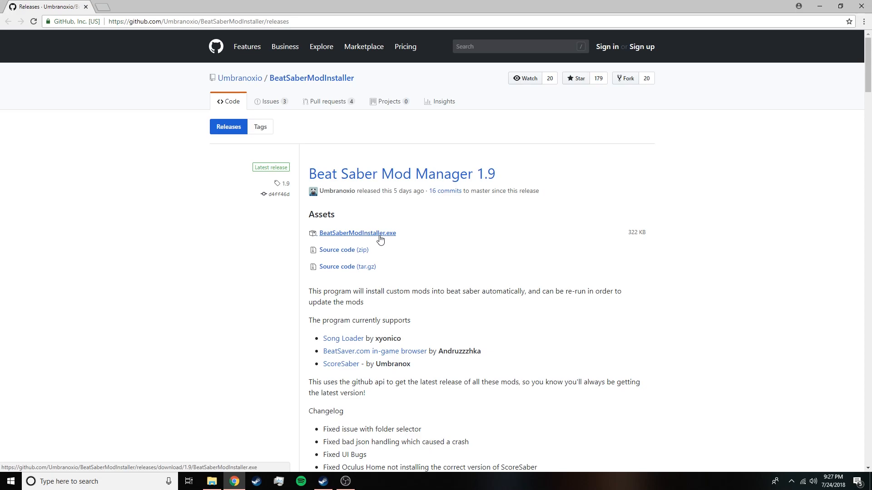
- Download BeatSaberModInstaller.exe from the 1.9 Assets and launch it from Chrome's download bar
{"action": "left_click", "coordinate": [357, 233]}
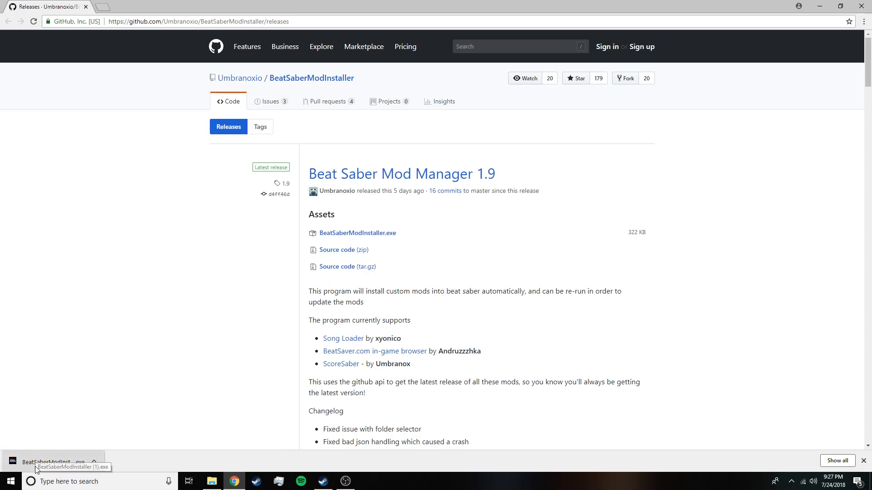
{"action": "left_click", "coordinate": [51, 462]}
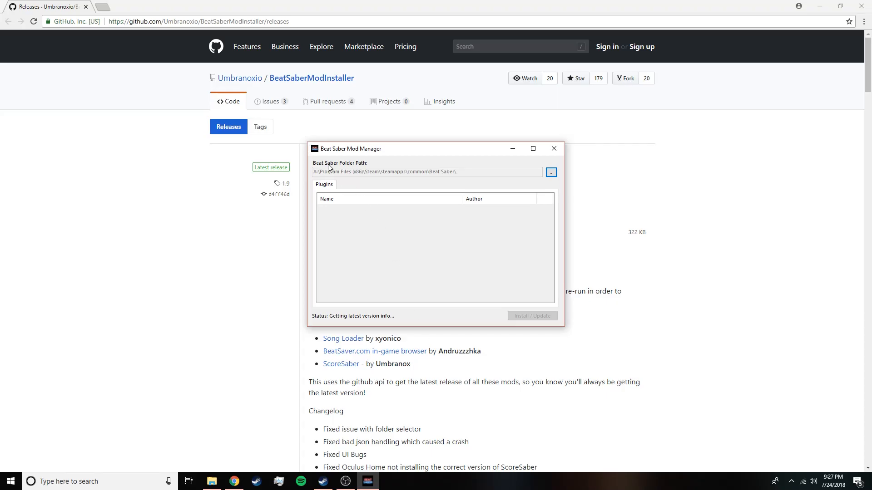
{"action": "mouse_move", "coordinate": [454, 185]}
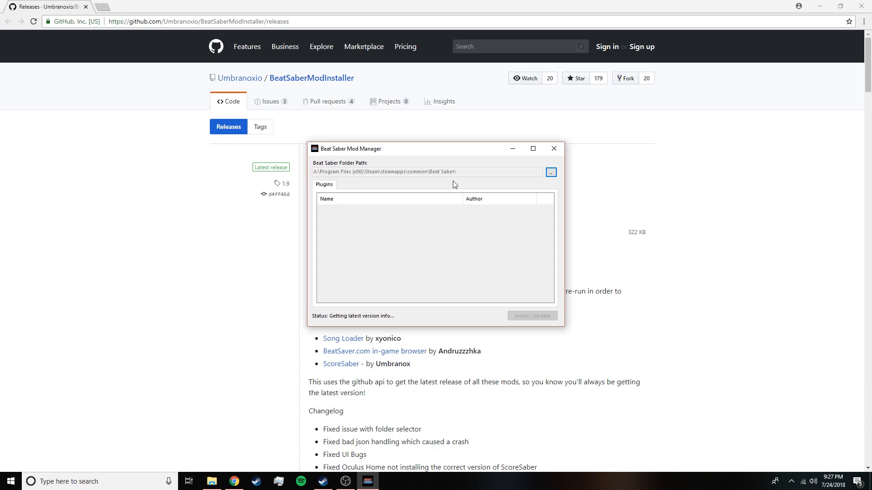
{"action": "mouse_move", "coordinate": [443, 183]}
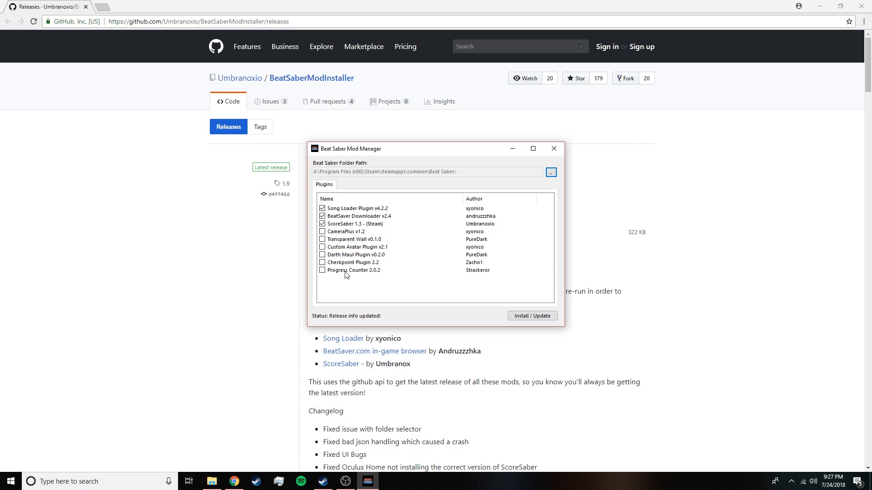
{"action": "mouse_move", "coordinate": [384, 216]}
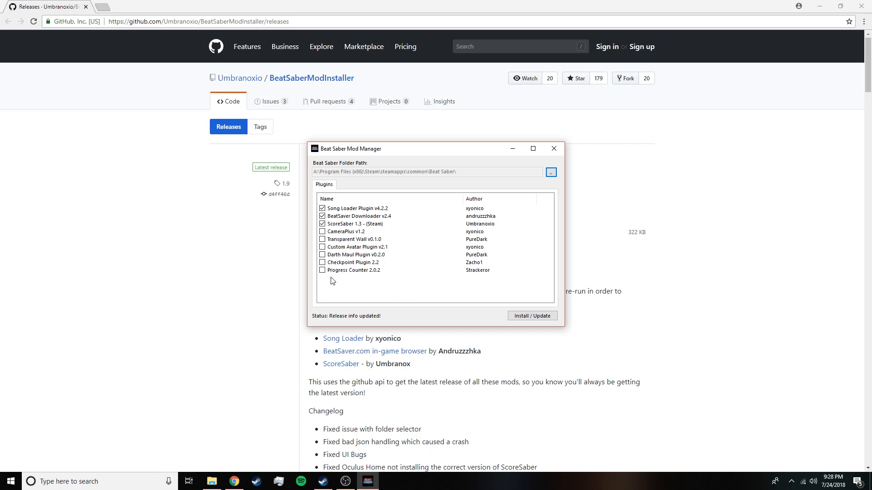
- Toggle optional plugins like Custom Avatar, keep only the three defaults, and close the mod manager
{"action": "left_click", "coordinate": [323, 247]}
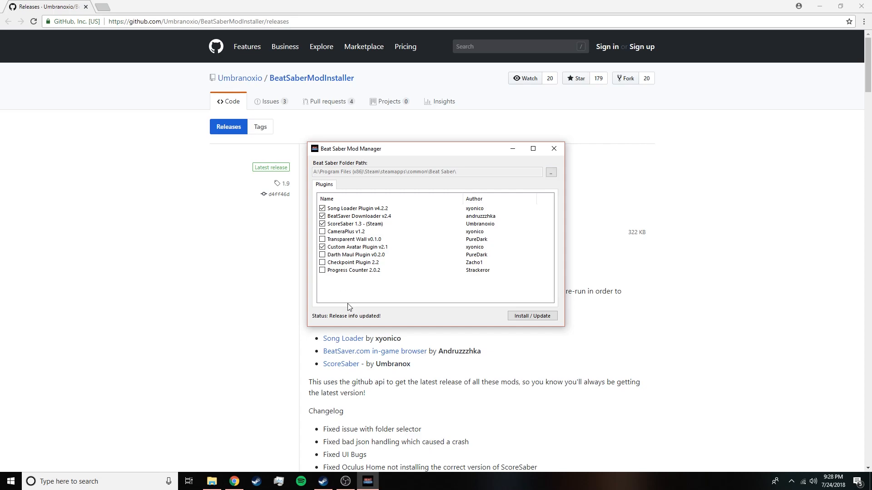
{"action": "left_click", "coordinate": [323, 254]}
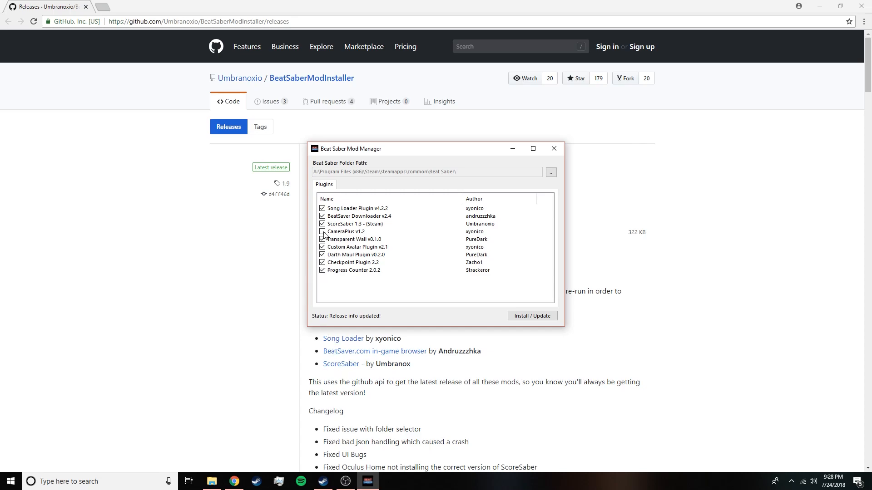
{"action": "left_click", "coordinate": [323, 232]}
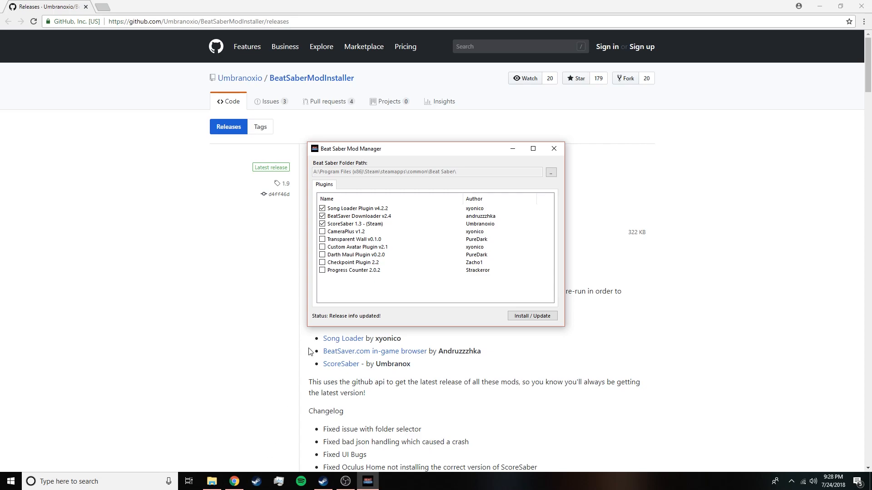
{"action": "mouse_move", "coordinate": [377, 227]}
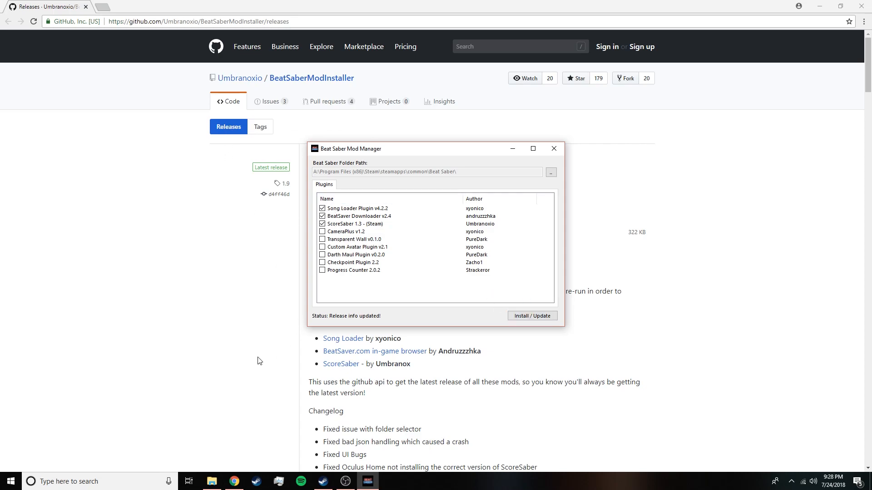
{"action": "mouse_move", "coordinate": [253, 361]}
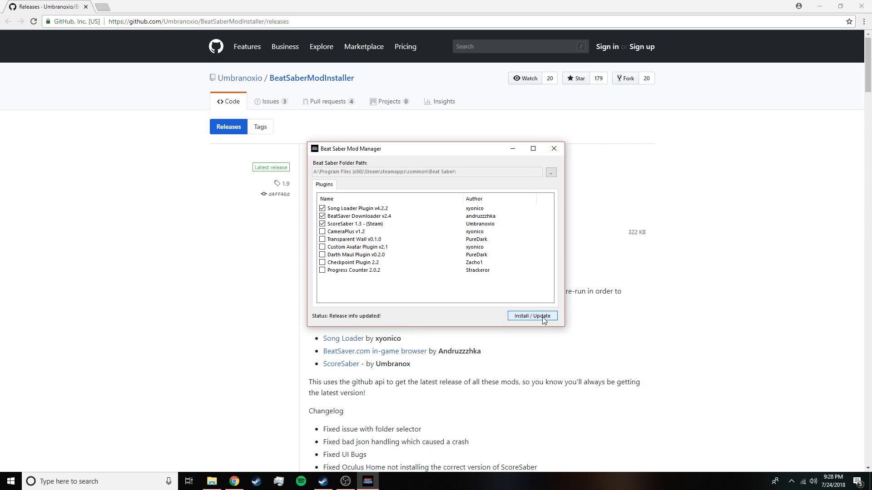
{"action": "mouse_move", "coordinate": [554, 149]}
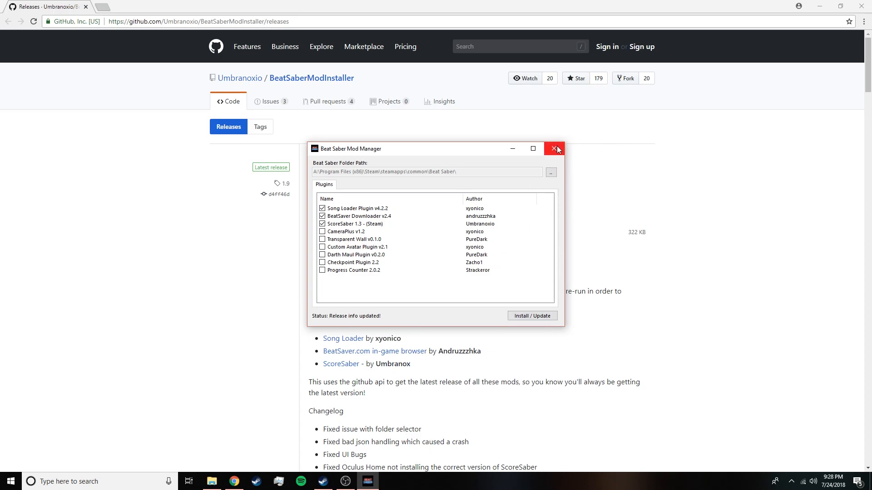
{"action": "left_click", "coordinate": [556, 149]}
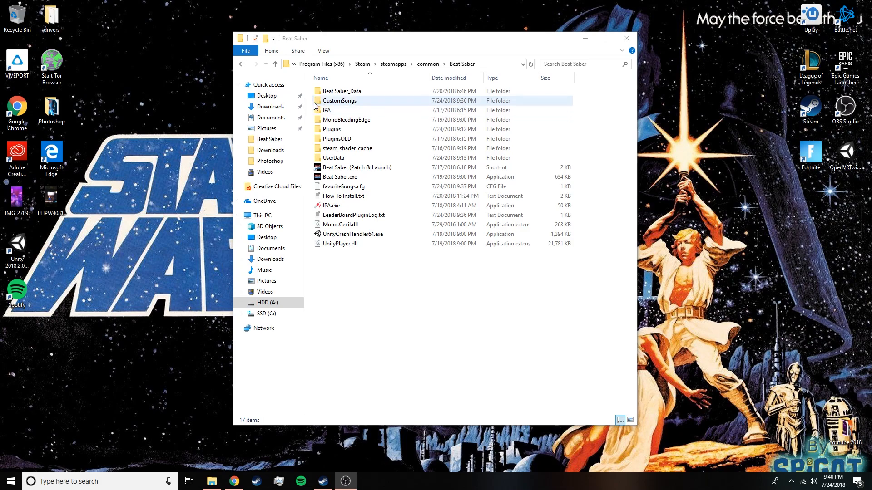
{"action": "mouse_move", "coordinate": [406, 107]}
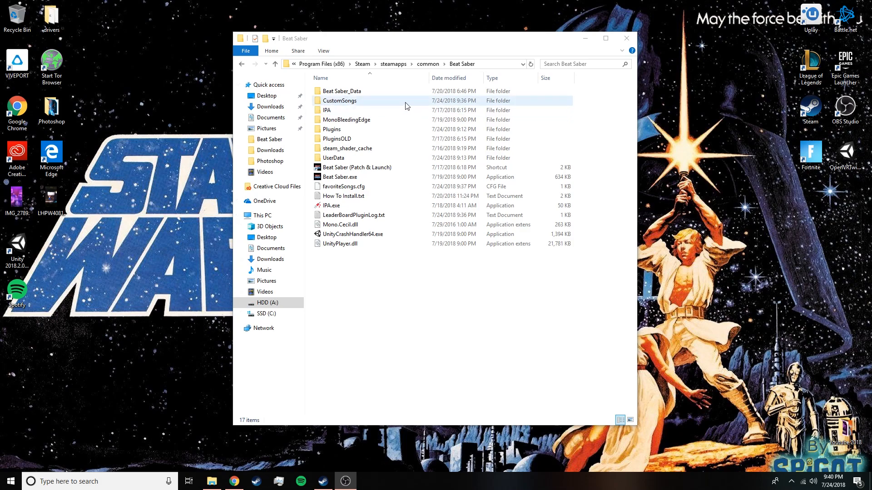
- Enter the CustomSongs folder, then bring up the BeatSaver site in Chrome
{"action": "double_click", "coordinate": [339, 101]}
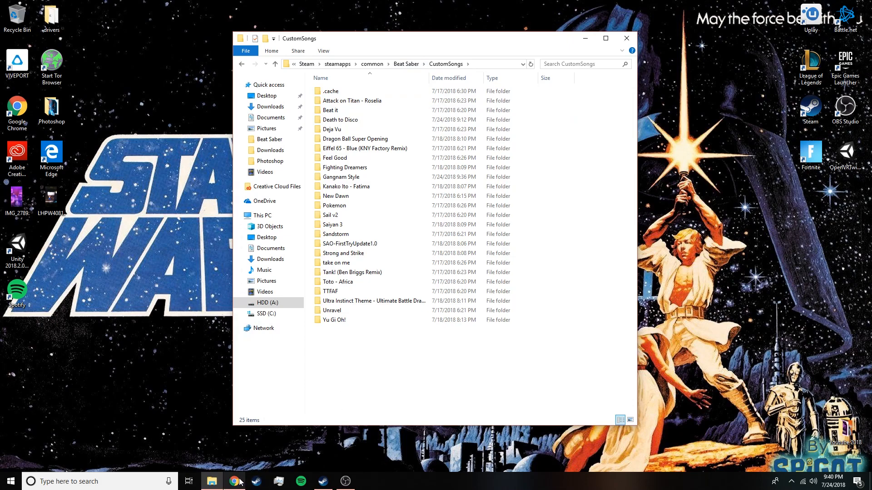
{"action": "left_click", "coordinate": [233, 482]}
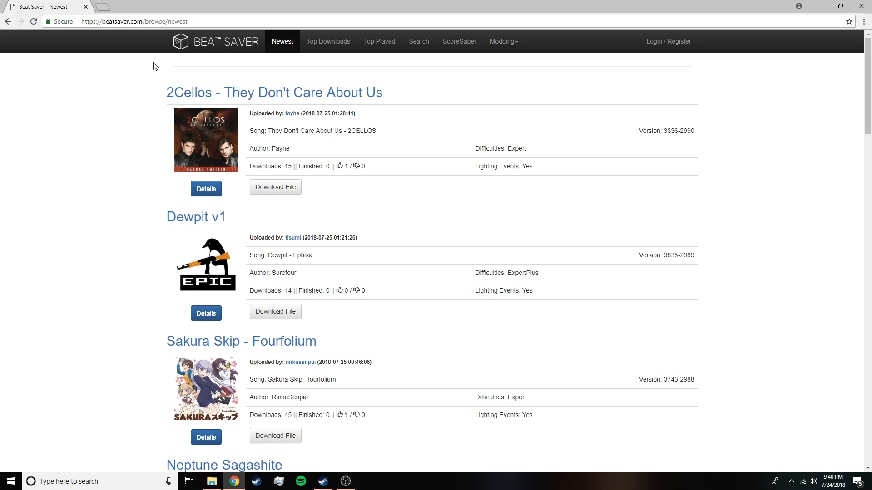
{"action": "mouse_move", "coordinate": [291, 114]}
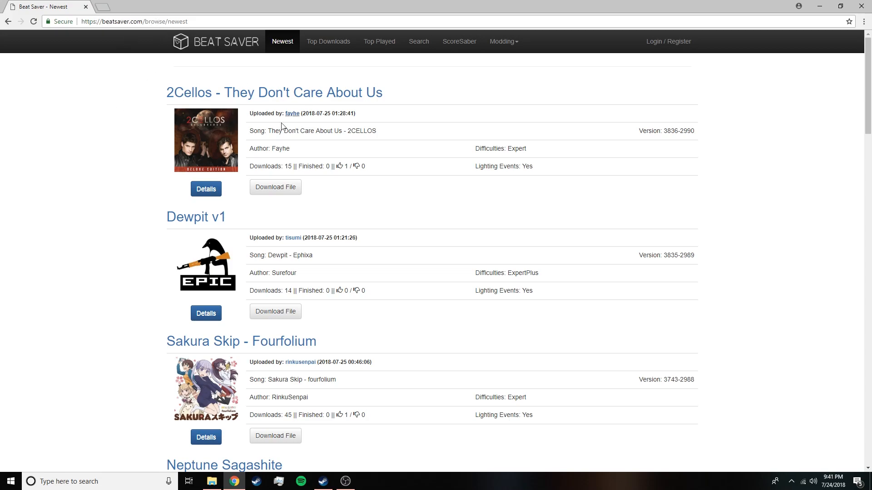
{"action": "mouse_move", "coordinate": [500, 146]}
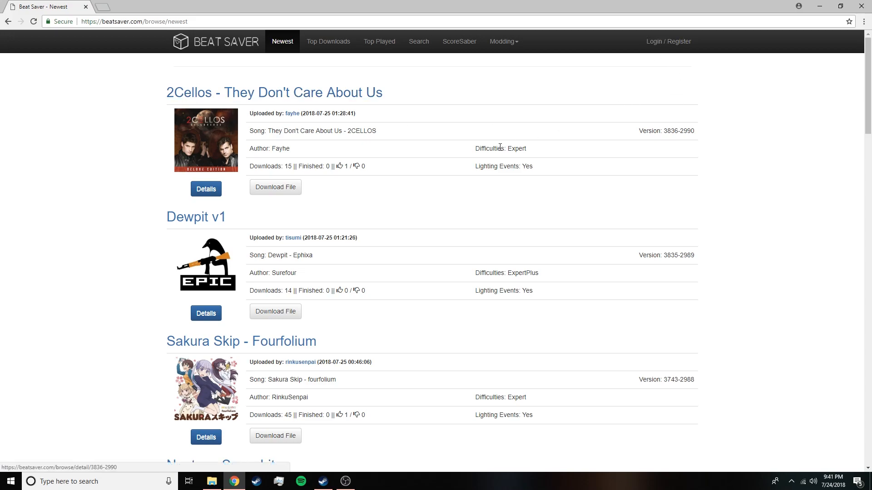
- Browse BeatSaver's Top Downloads list and return to the Newest songs list
{"action": "scroll", "scroll_direction": "down", "scroll_amount": 3}
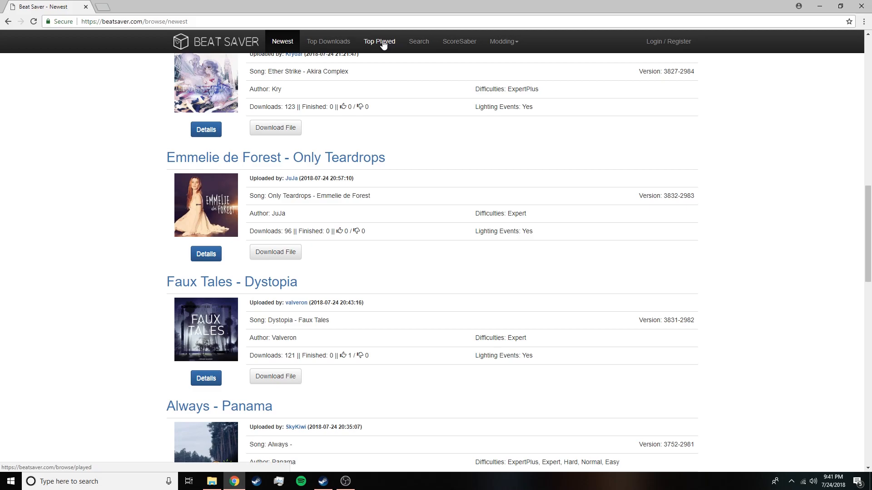
{"action": "left_click", "coordinate": [328, 41]}
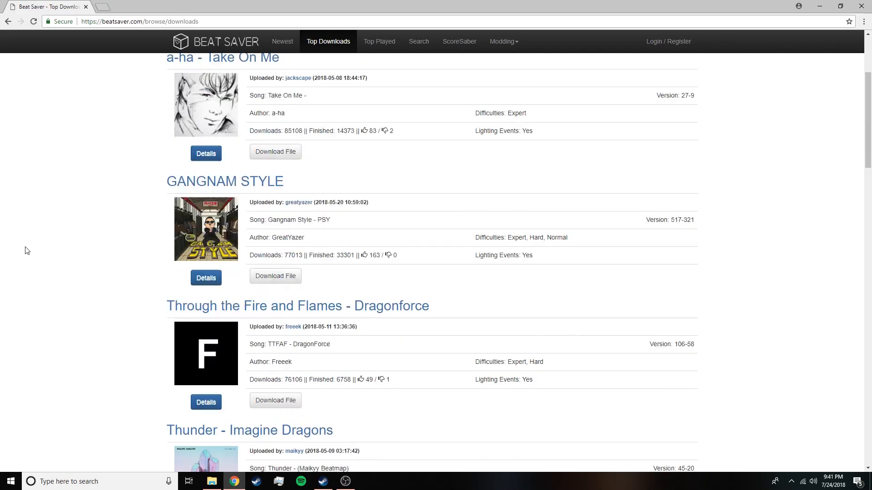
{"action": "scroll", "scroll_direction": "down", "scroll_amount": 3}
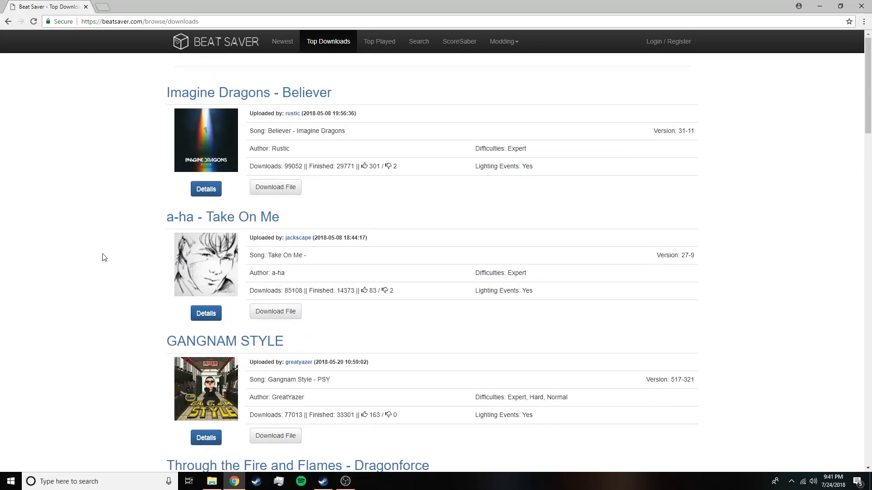
{"action": "left_click", "coordinate": [282, 41]}
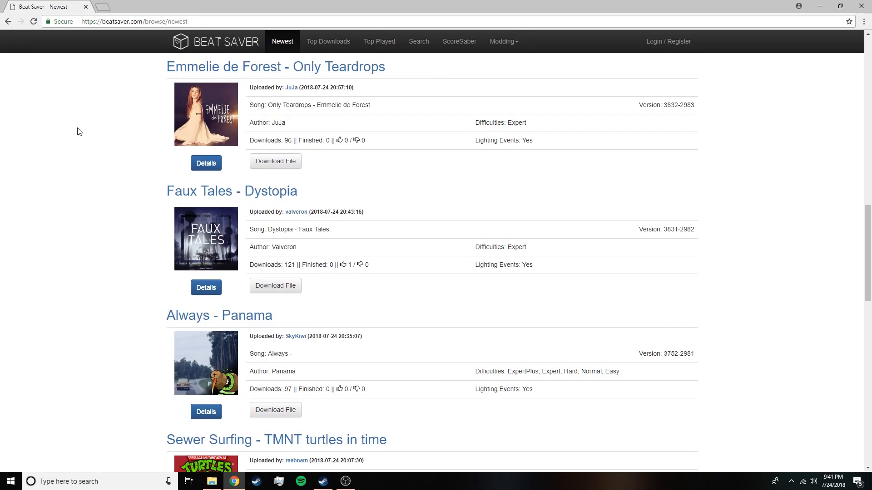
{"action": "scroll", "scroll_direction": "down", "scroll_amount": 3}
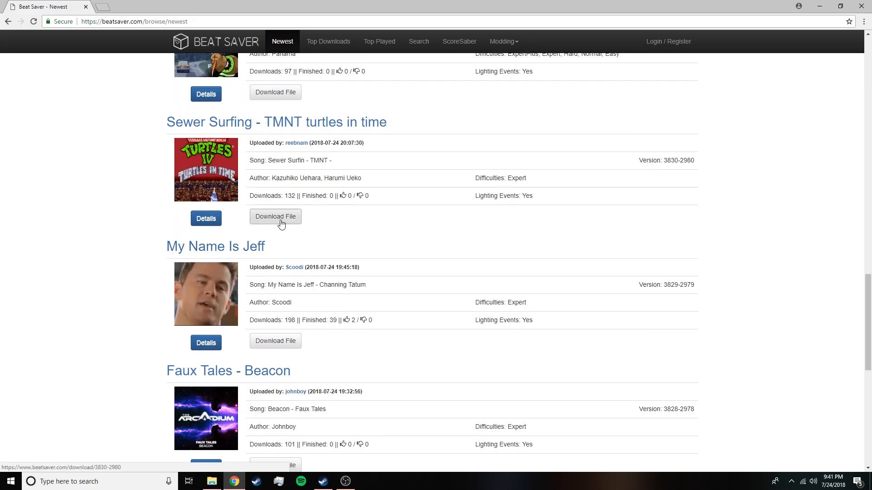
- Download the Sewer Surfing zip and show the archive's Sewer Surfin folder
{"action": "left_click", "coordinate": [275, 216]}
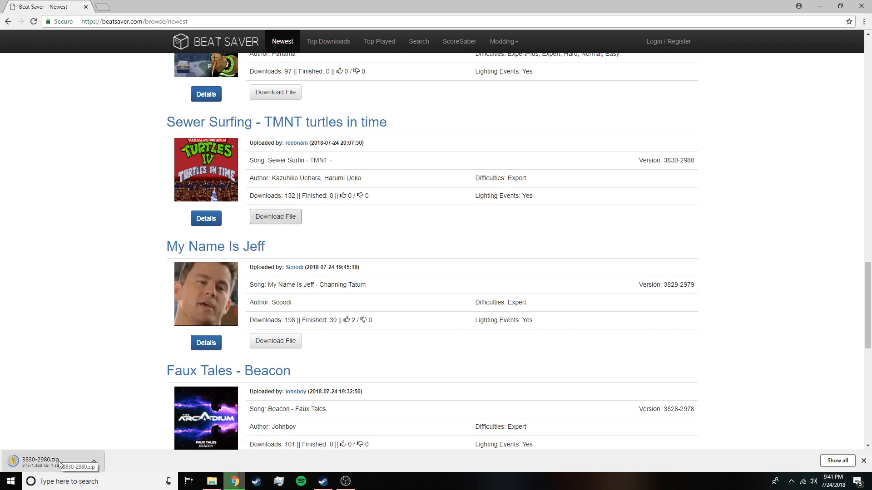
{"action": "left_click", "coordinate": [42, 461]}
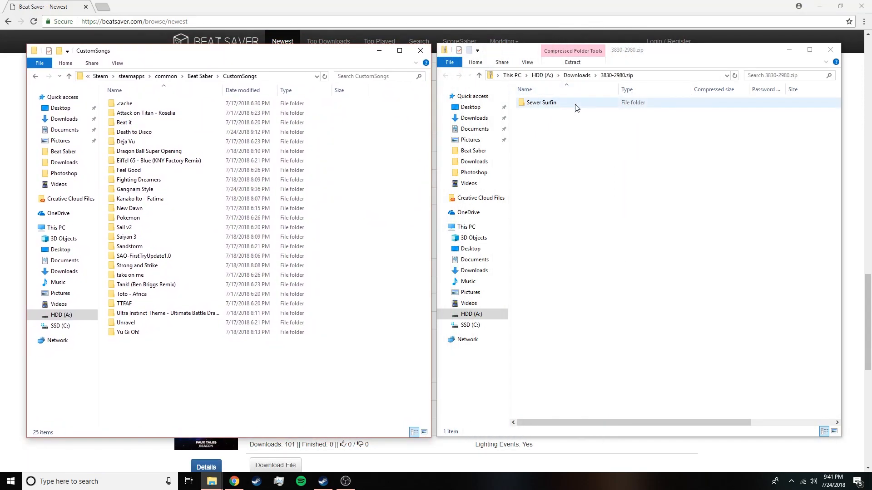
- Copy the Sewer Surfin folder into CustomSongs as its 26th item and close the folder windows
{"action": "left_click", "coordinate": [540, 103]}
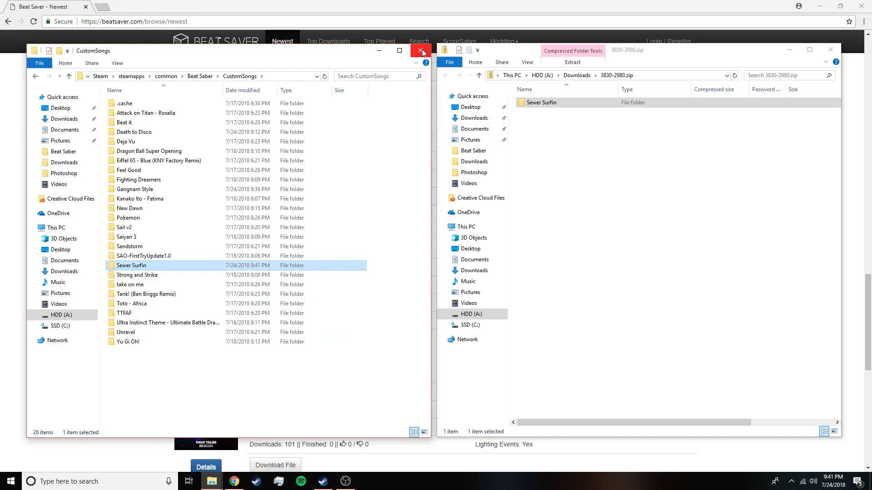
{"action": "left_click", "coordinate": [422, 50]}
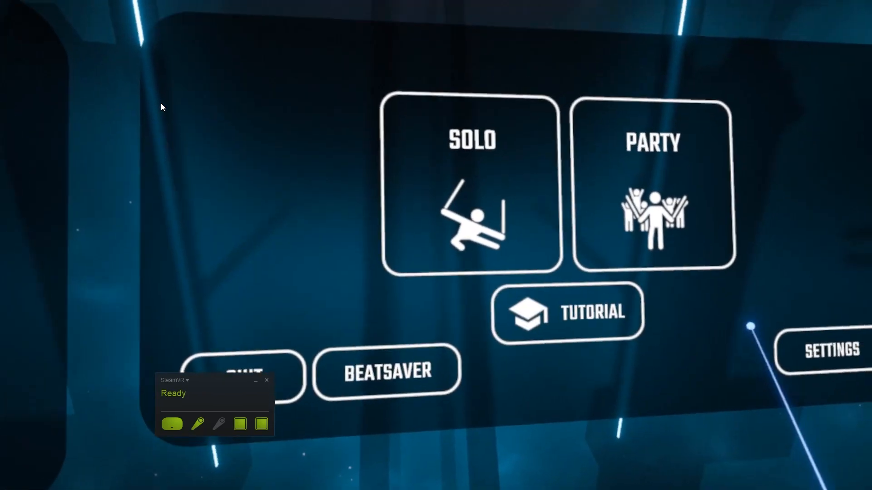
{"action": "left_click", "coordinate": [471, 183]}
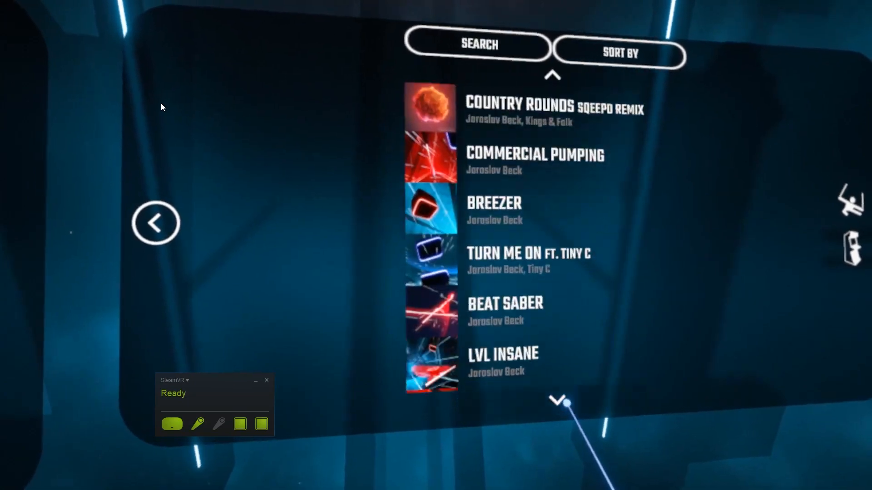
{"action": "left_click", "coordinate": [557, 401]}
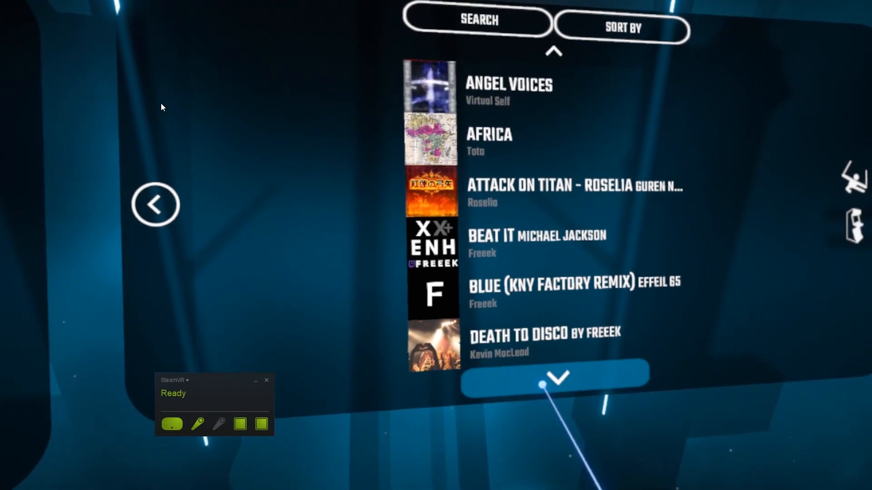
{"action": "left_click", "coordinate": [554, 375]}
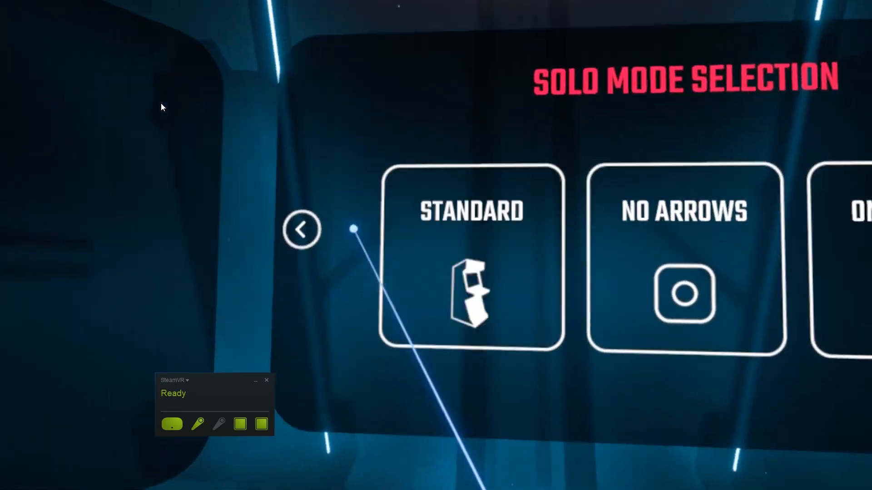
{"action": "left_click", "coordinate": [301, 230]}
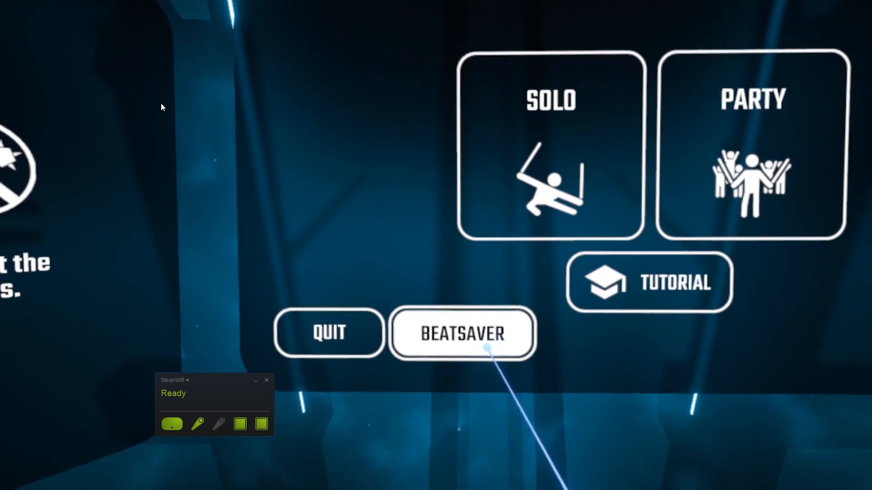
{"action": "left_click", "coordinate": [462, 333]}
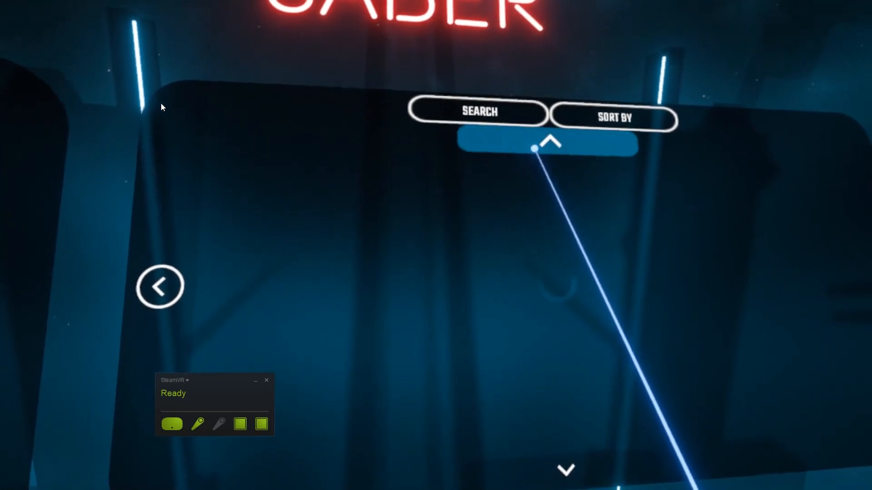
- Queue the Super Mario Bros. Theme download in-game, leave the browser and check the Solo Standard list
{"action": "left_click", "coordinate": [547, 142]}
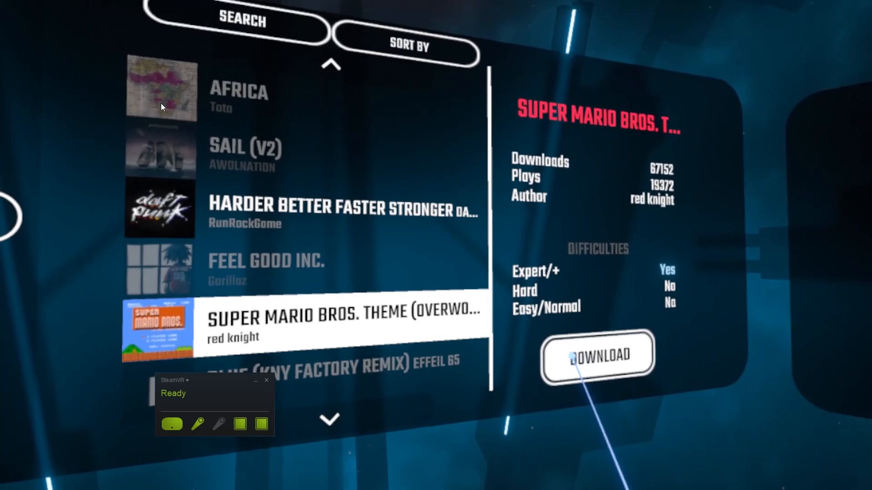
{"action": "left_click", "coordinate": [597, 356]}
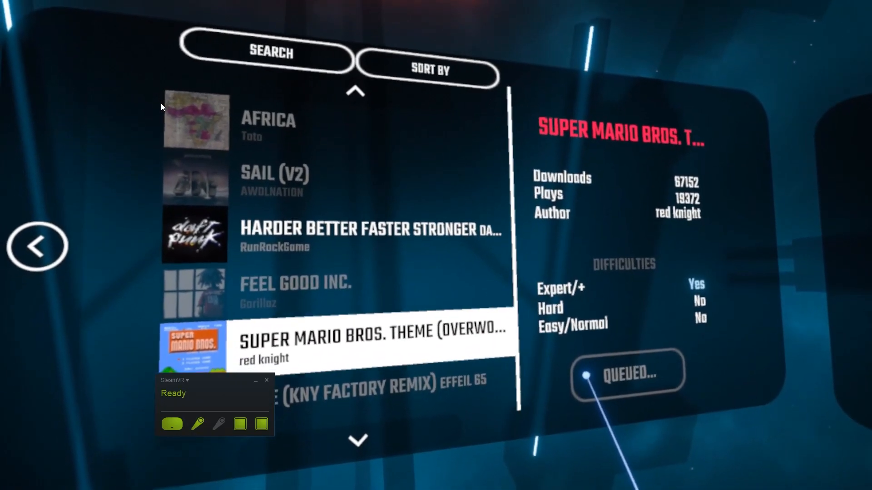
{"action": "left_click", "coordinate": [628, 374]}
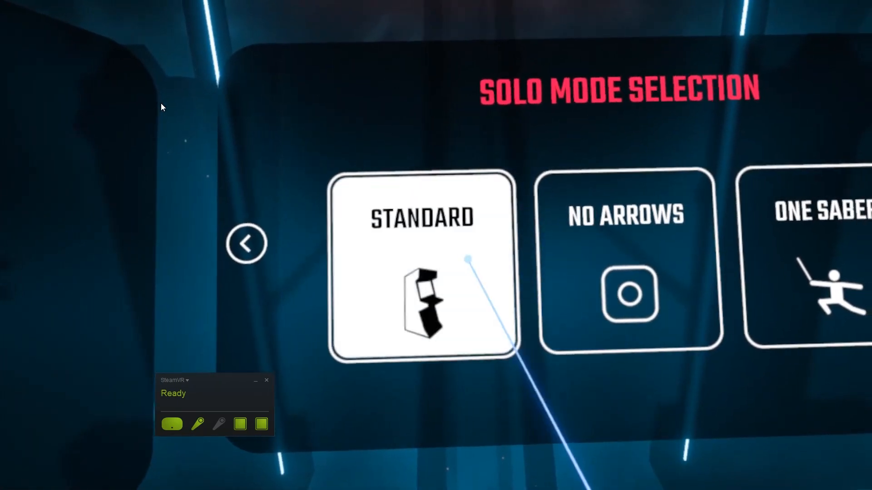
{"action": "left_click", "coordinate": [420, 263]}
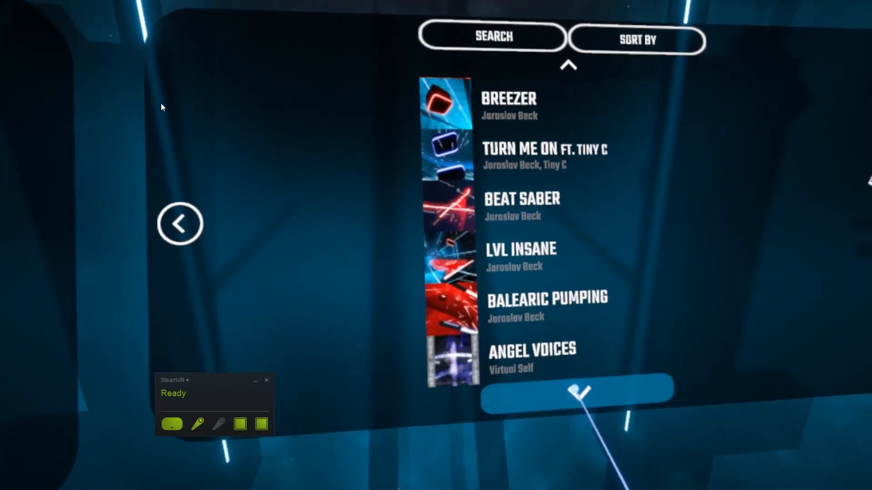
{"action": "scroll", "scroll_direction": "down", "scroll_amount": 3}
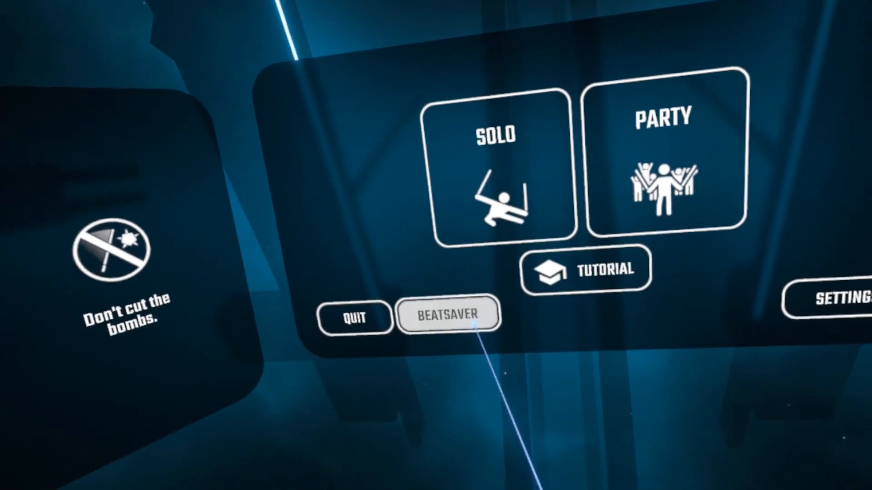
- Return to the in-game BeatSaver browser and download the Harder Better Faster Stronger map
{"action": "left_click", "coordinate": [448, 314]}
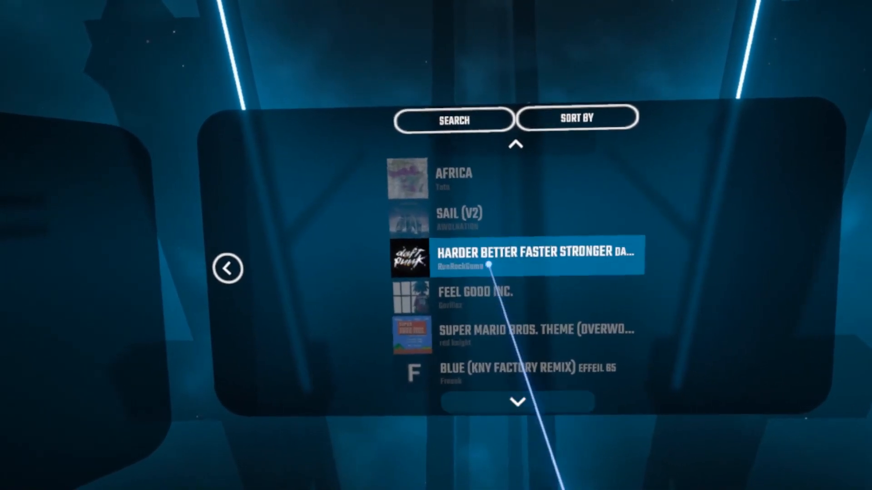
{"action": "left_click", "coordinate": [534, 259]}
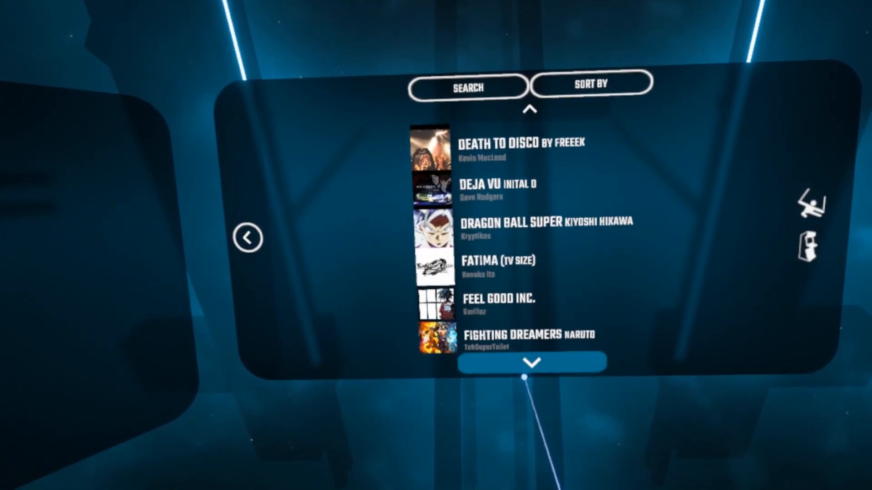
- Select Harder Better Faster Stronger, choose Hard difficulty and start playing
{"action": "left_click", "coordinate": [532, 362]}
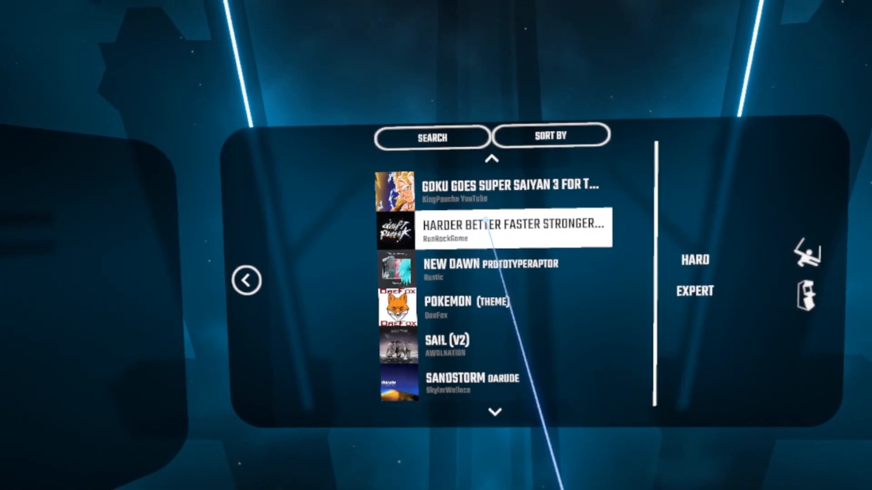
{"action": "left_click", "coordinate": [545, 285]}
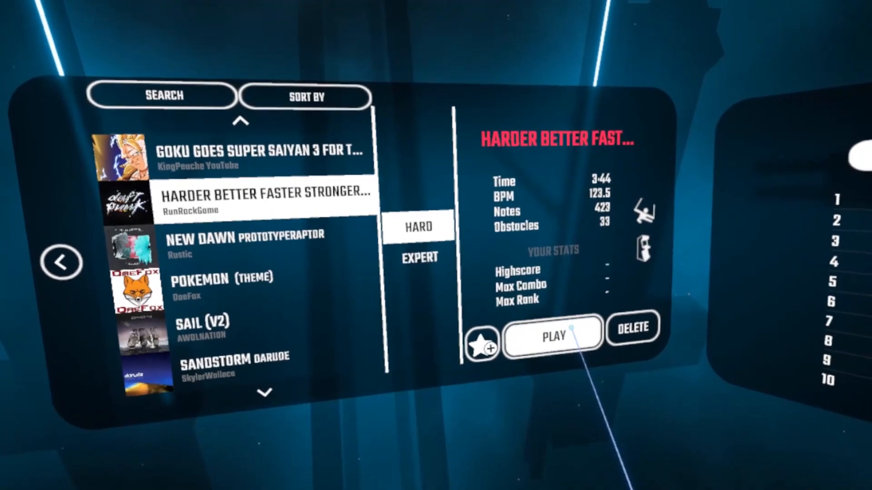
{"action": "left_click", "coordinate": [552, 335]}
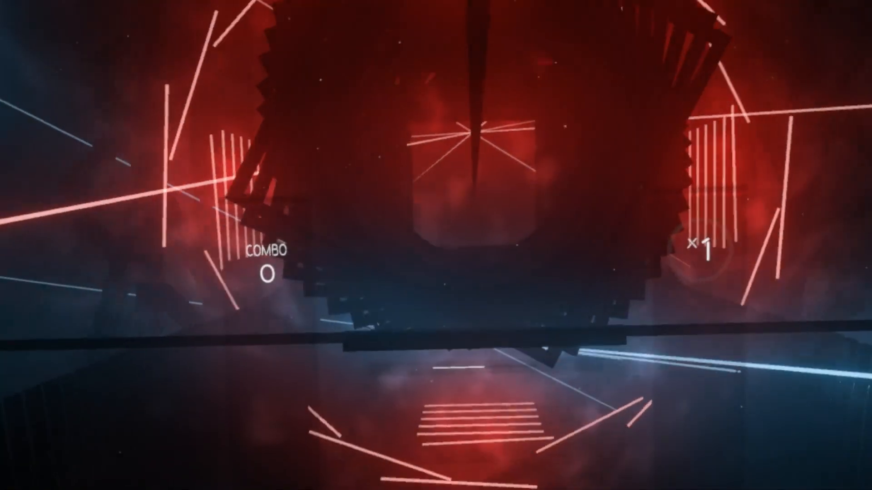